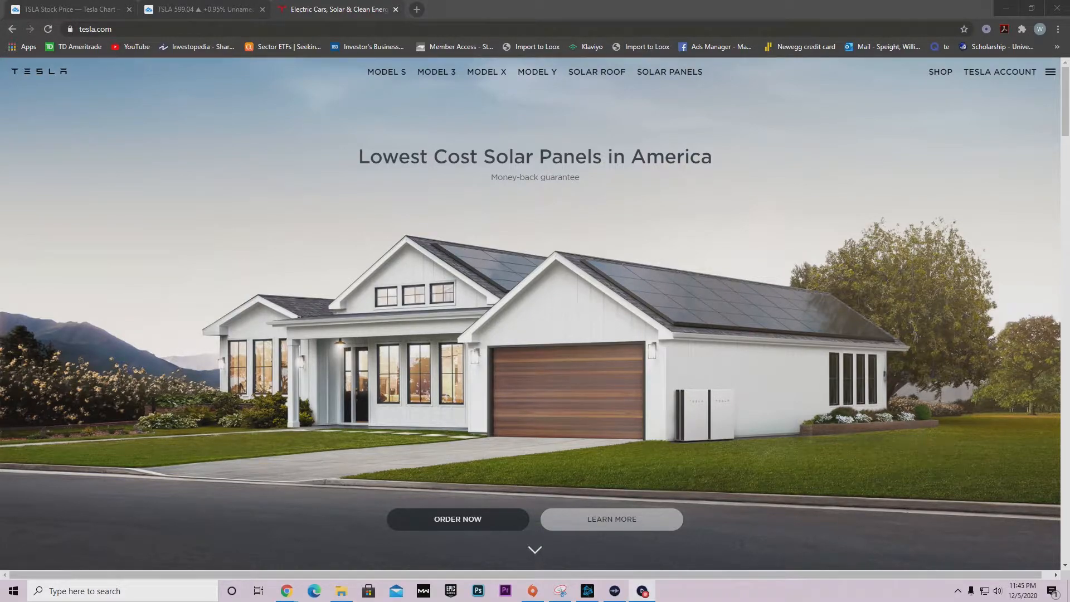
# Switch to the TSLA hourly chart showing the blue and yellow price levels between 400 and 557.
pyautogui.click(201, 9)
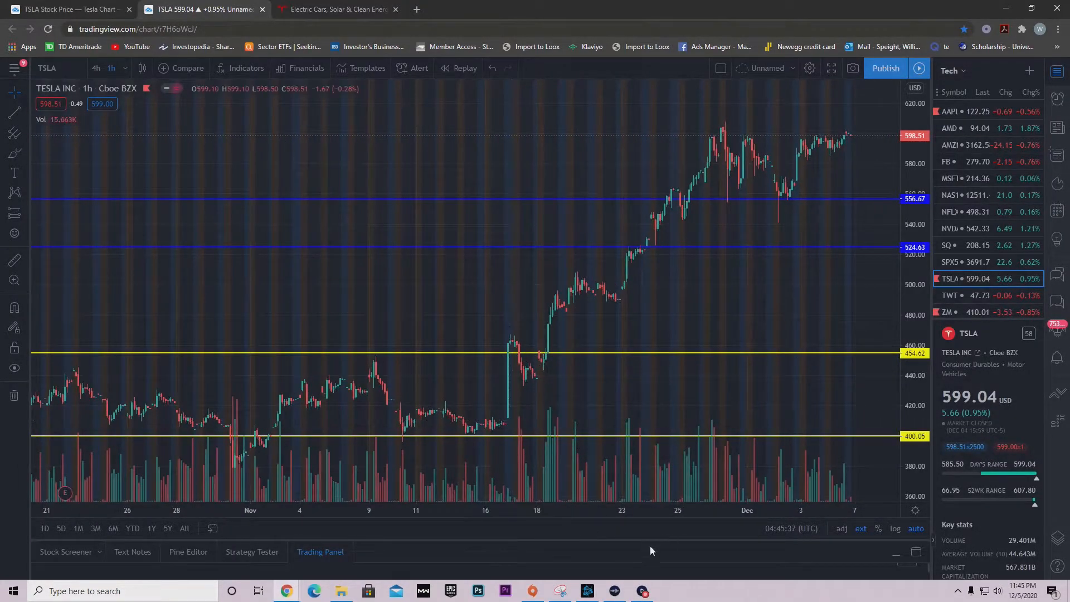
pyautogui.moveTo(553, 331)
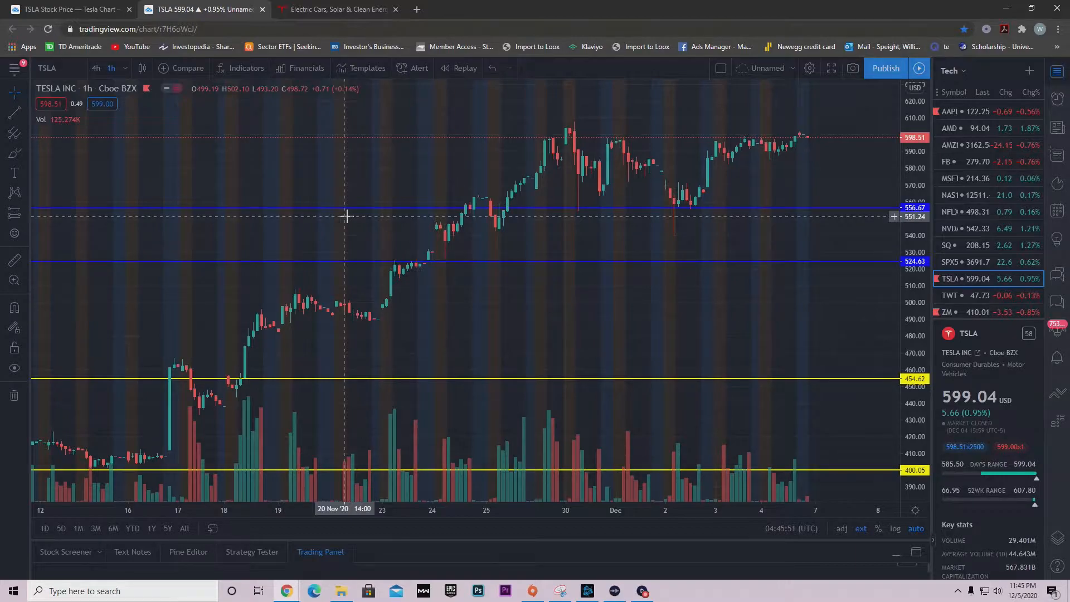
pyautogui.moveTo(336, 290)
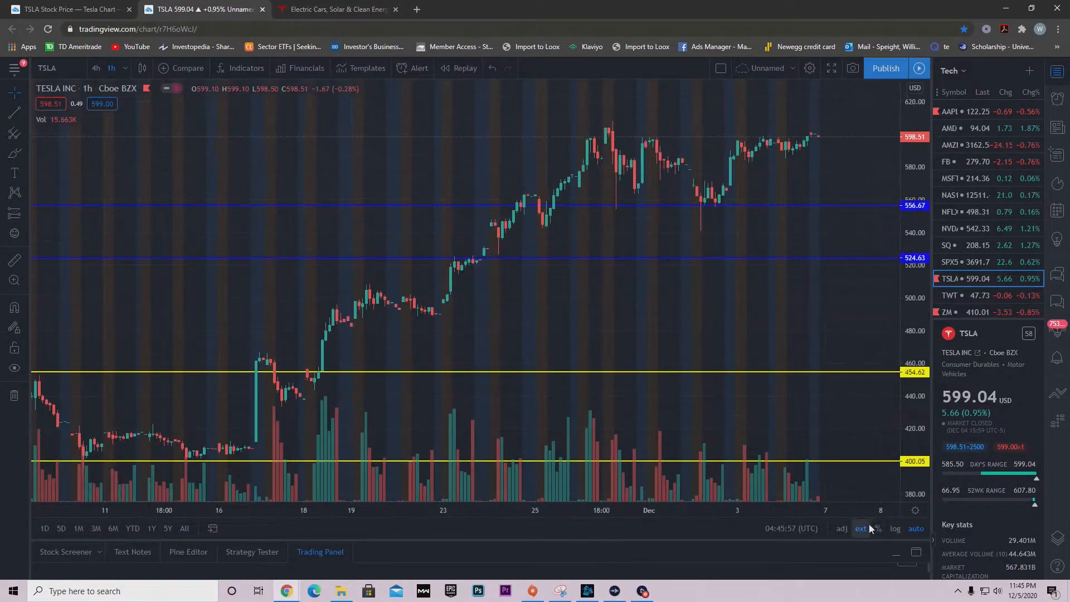
pyautogui.moveTo(862, 528)
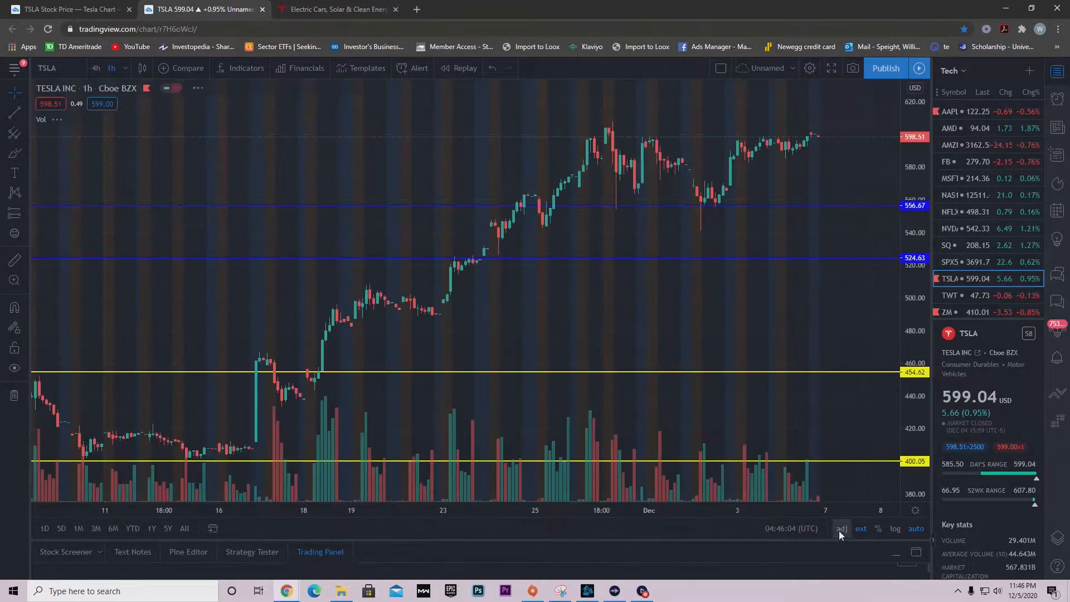
pyautogui.scroll(3)
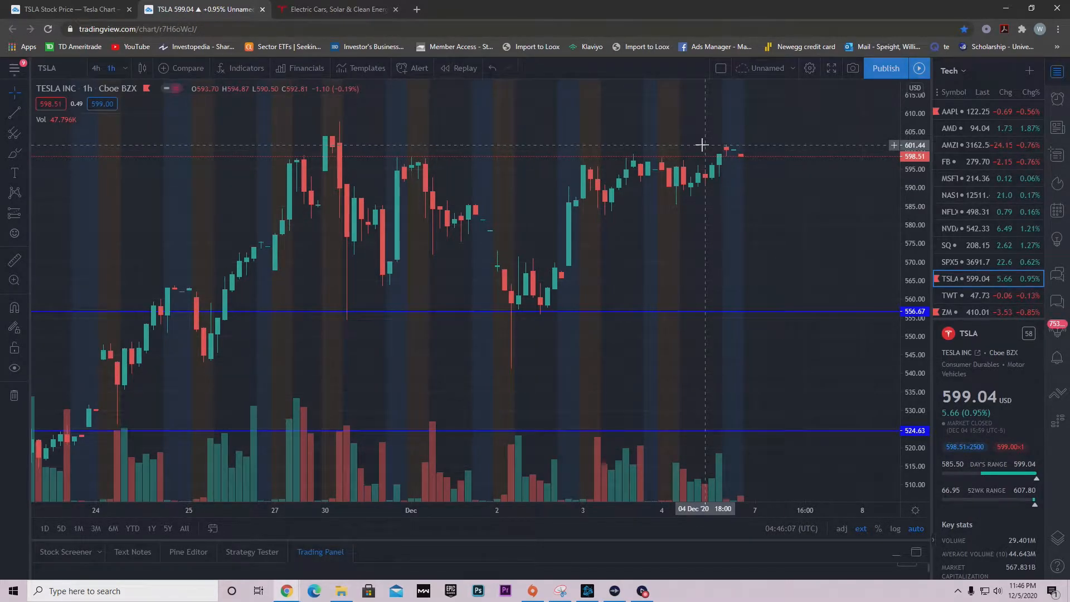
pyautogui.moveTo(726, 160)
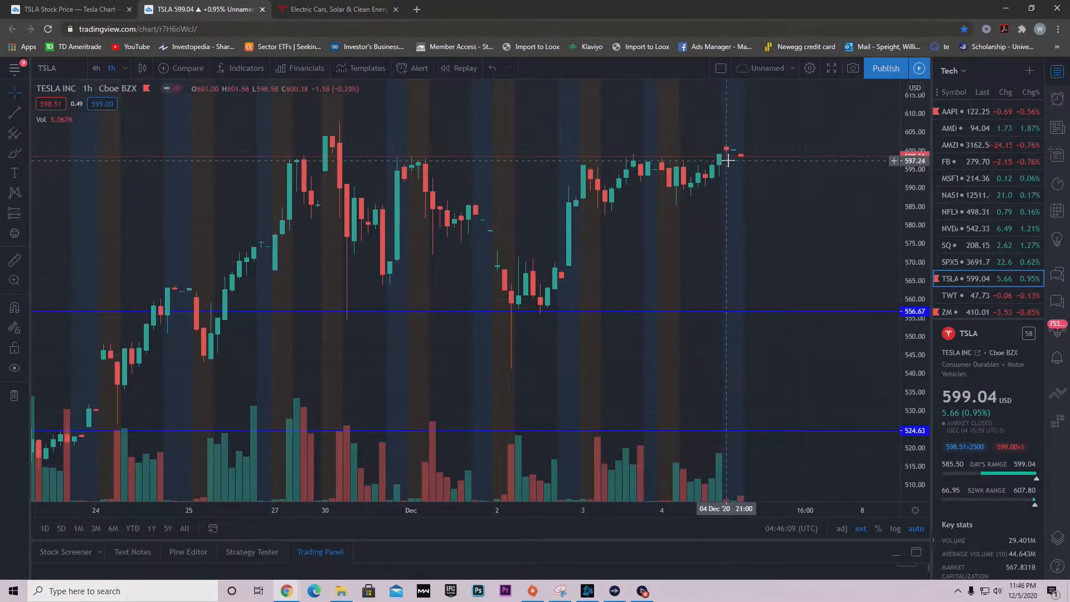
pyautogui.moveTo(734, 160)
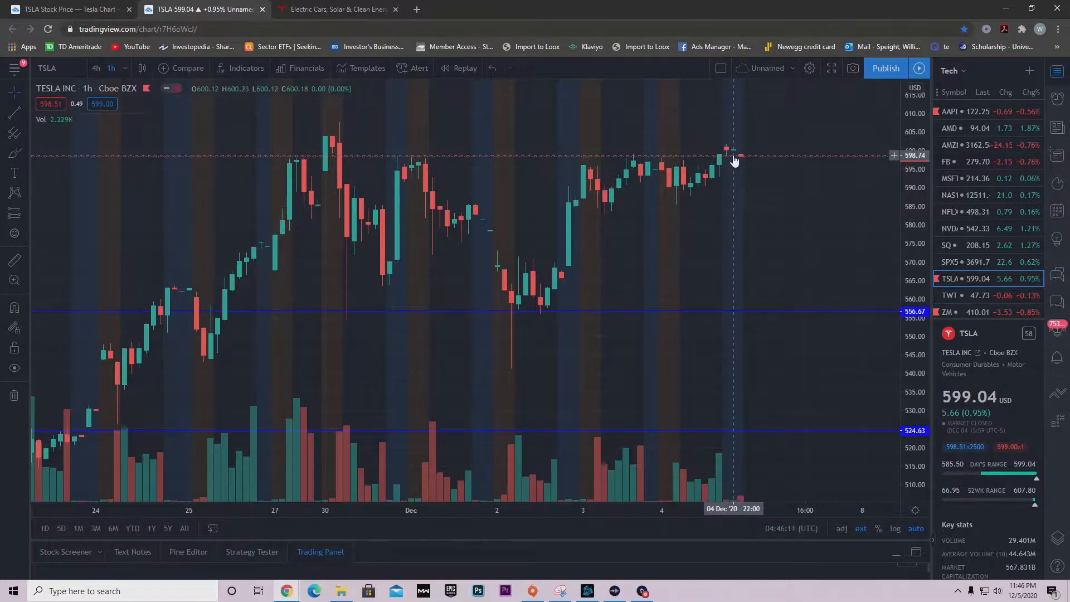
pyautogui.moveTo(763, 164)
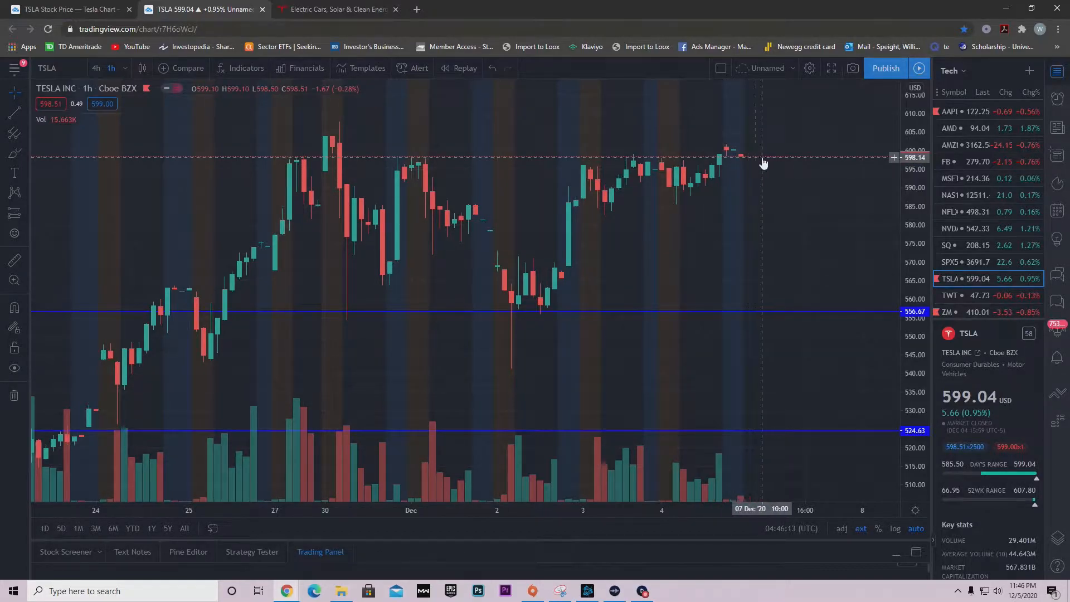
pyautogui.scroll(-3)
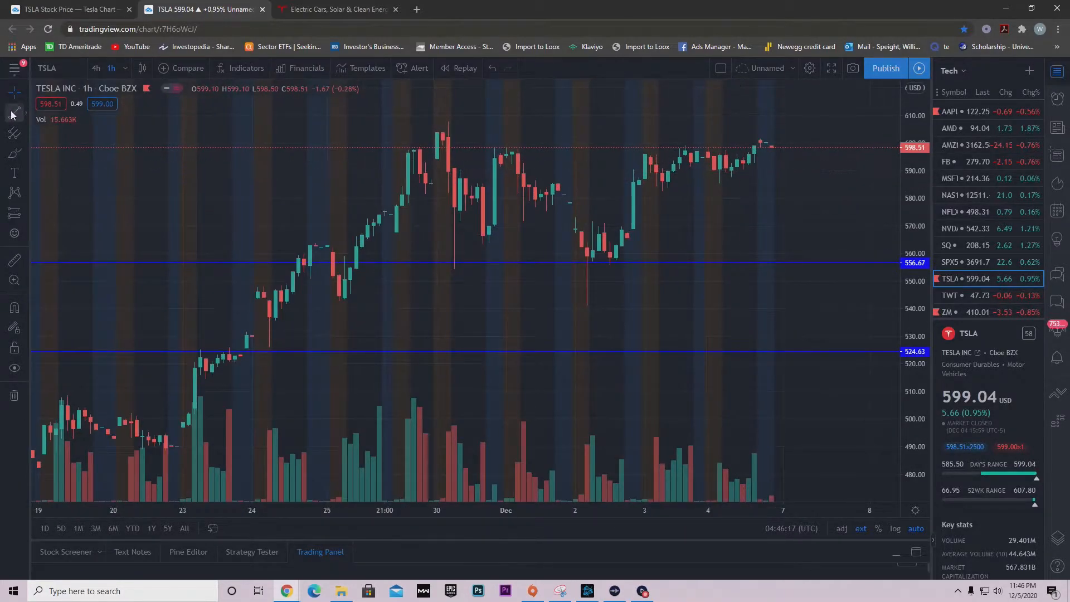
pyautogui.moveTo(13, 172)
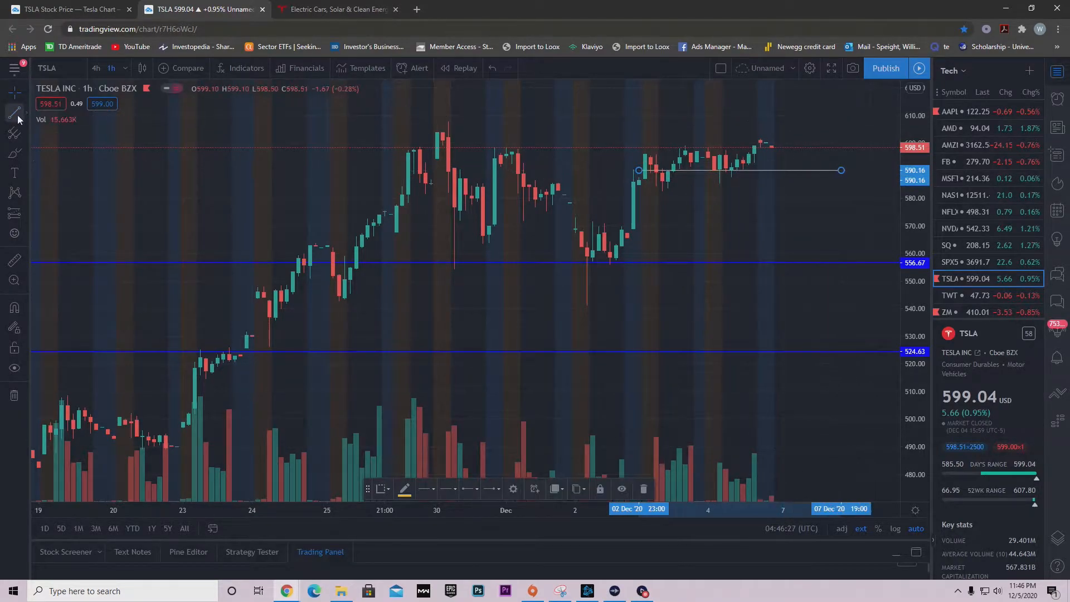
pyautogui.moveTo(635, 152)
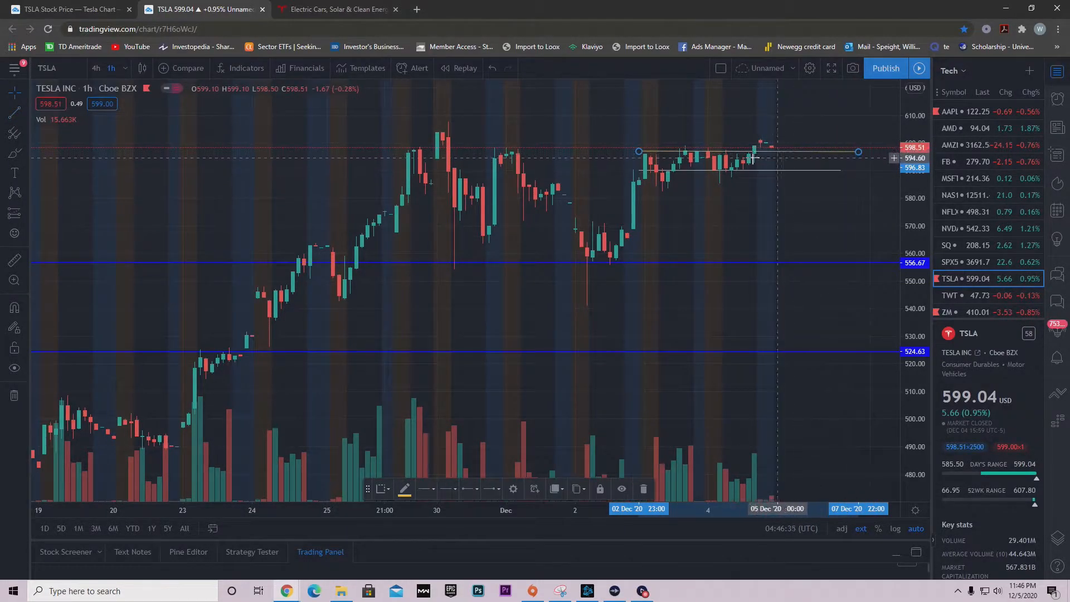
pyautogui.moveTo(743, 200)
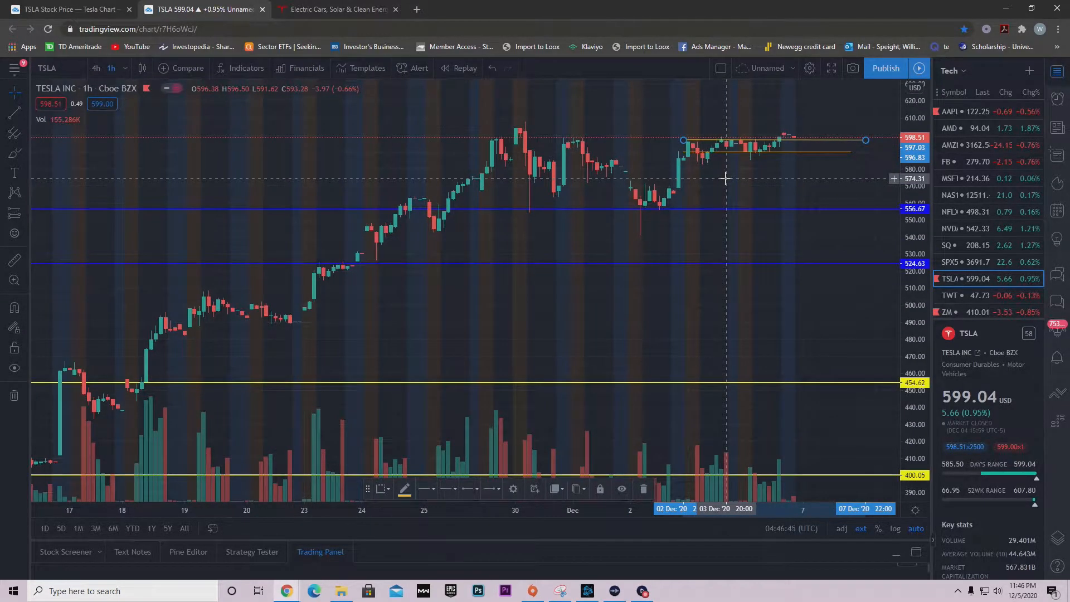
pyautogui.moveTo(733, 178)
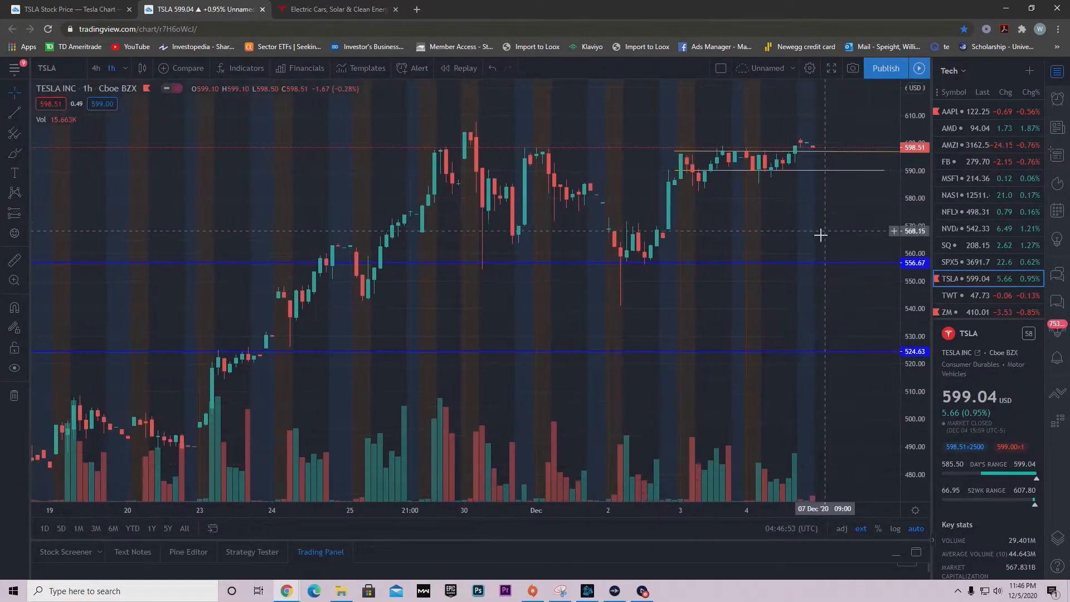
pyautogui.scroll(3)
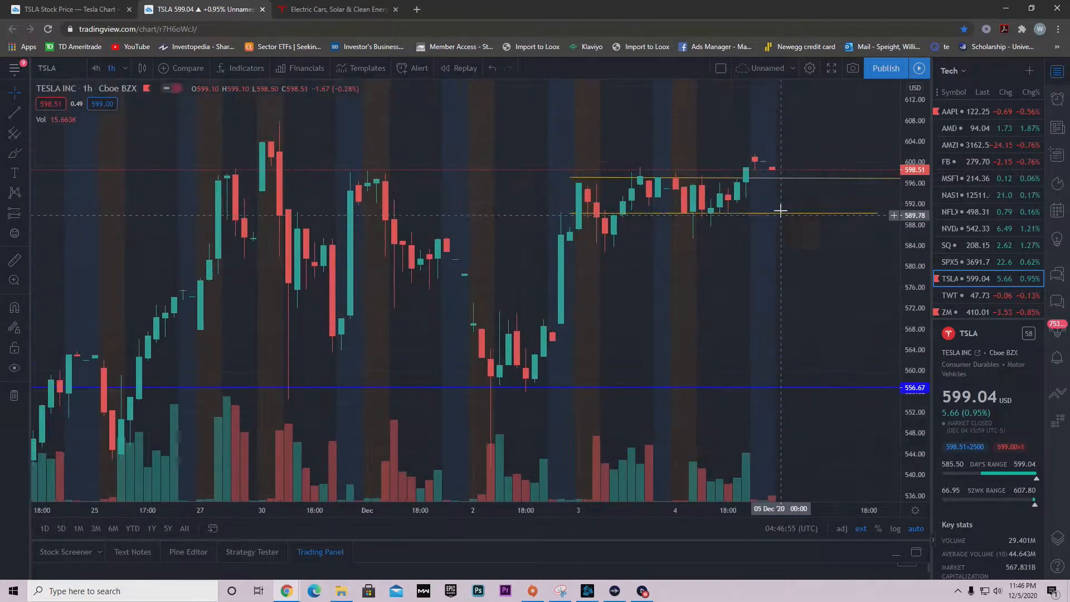
pyautogui.moveTo(647, 227)
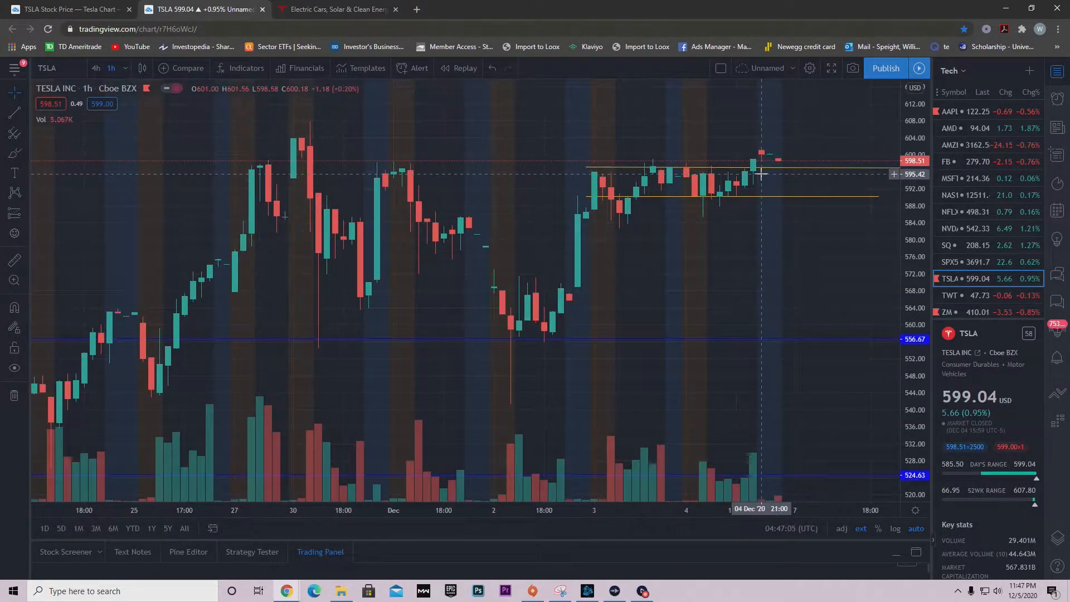
pyautogui.moveTo(703, 211)
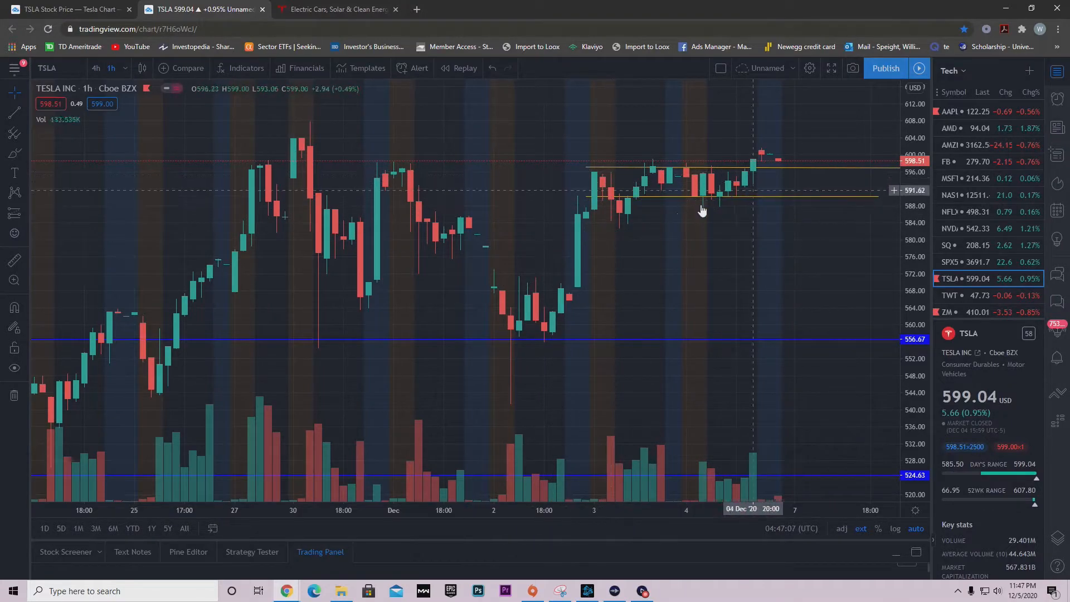
pyautogui.moveTo(623, 164)
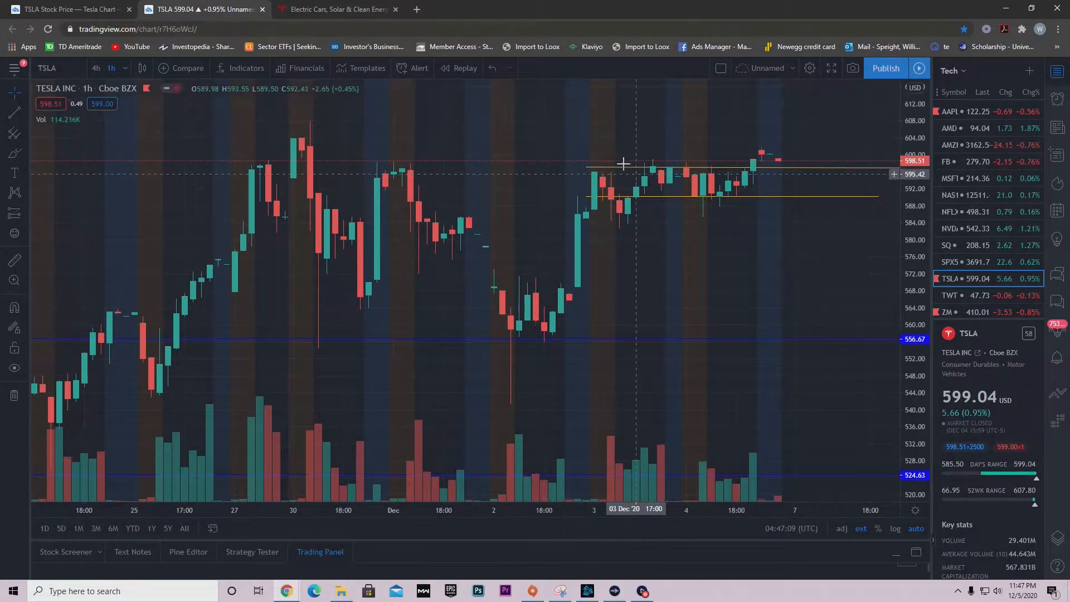
pyautogui.moveTo(741, 198)
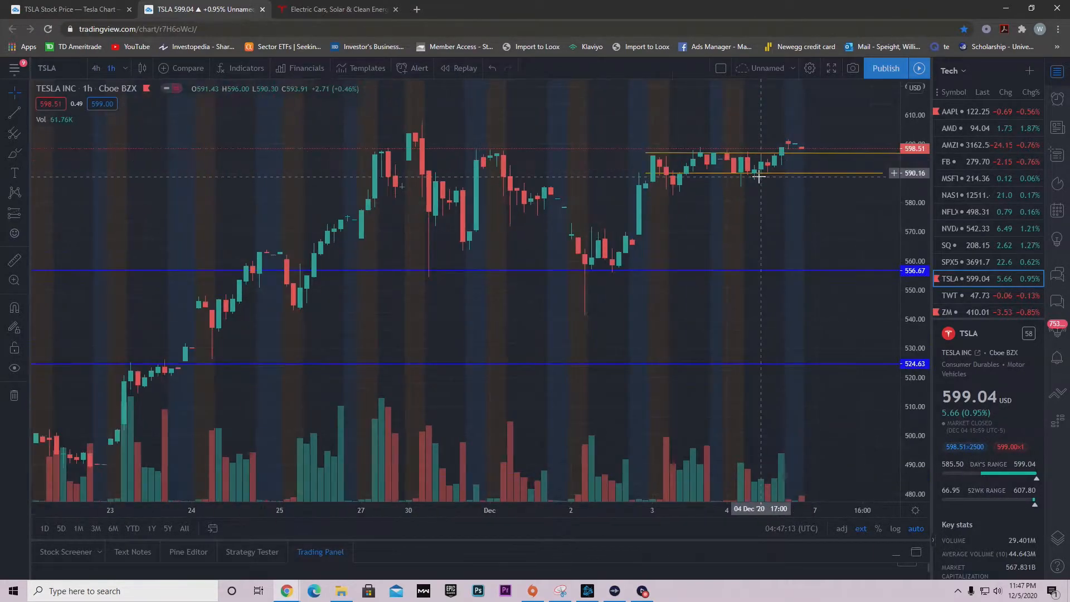
pyautogui.moveTo(827, 174)
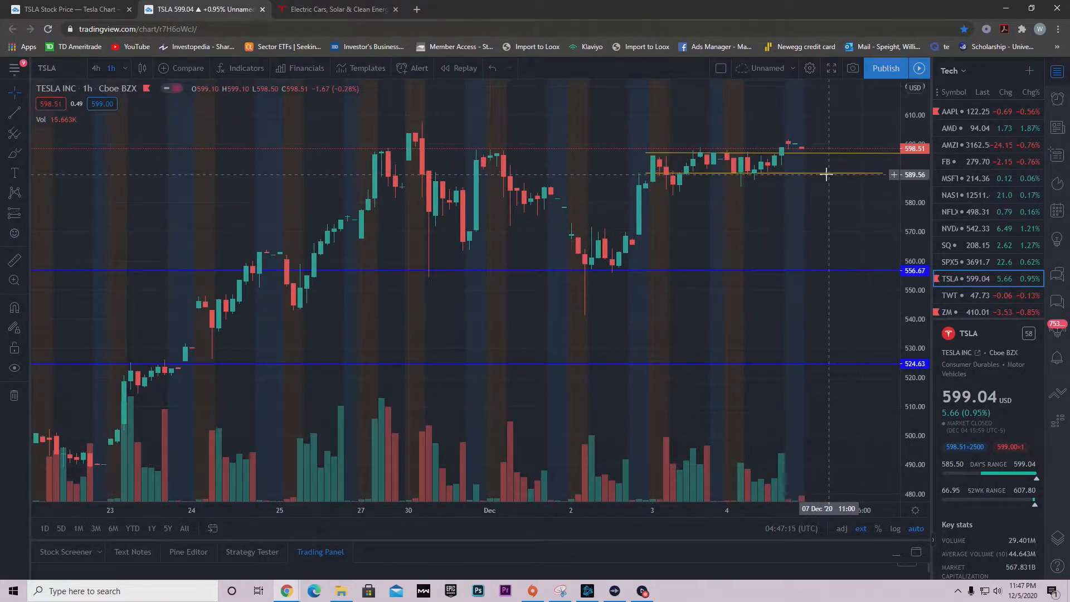
pyautogui.moveTo(828, 157)
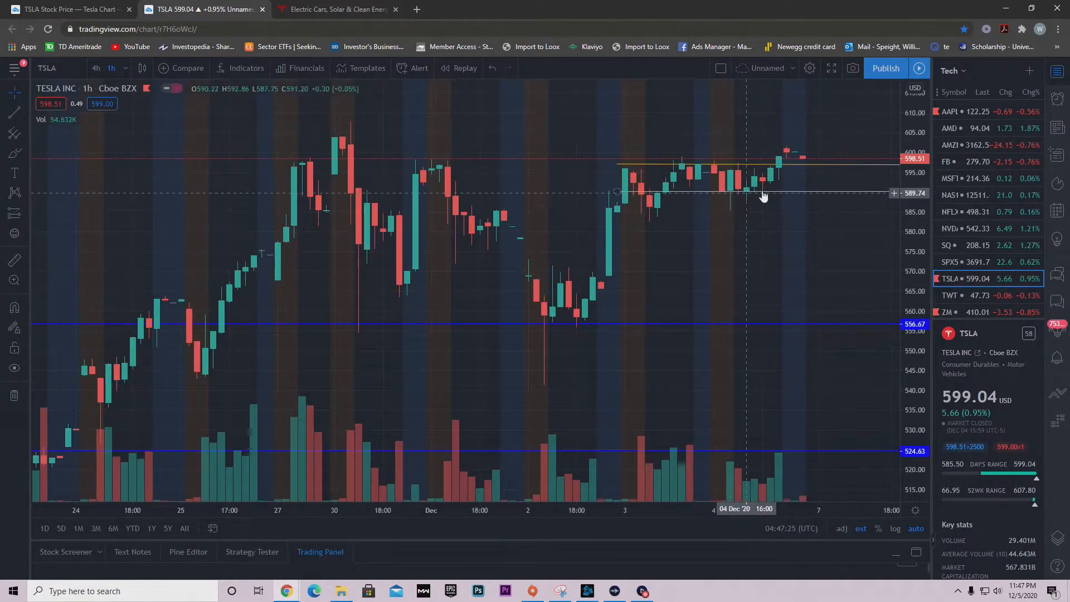
pyautogui.moveTo(652, 213)
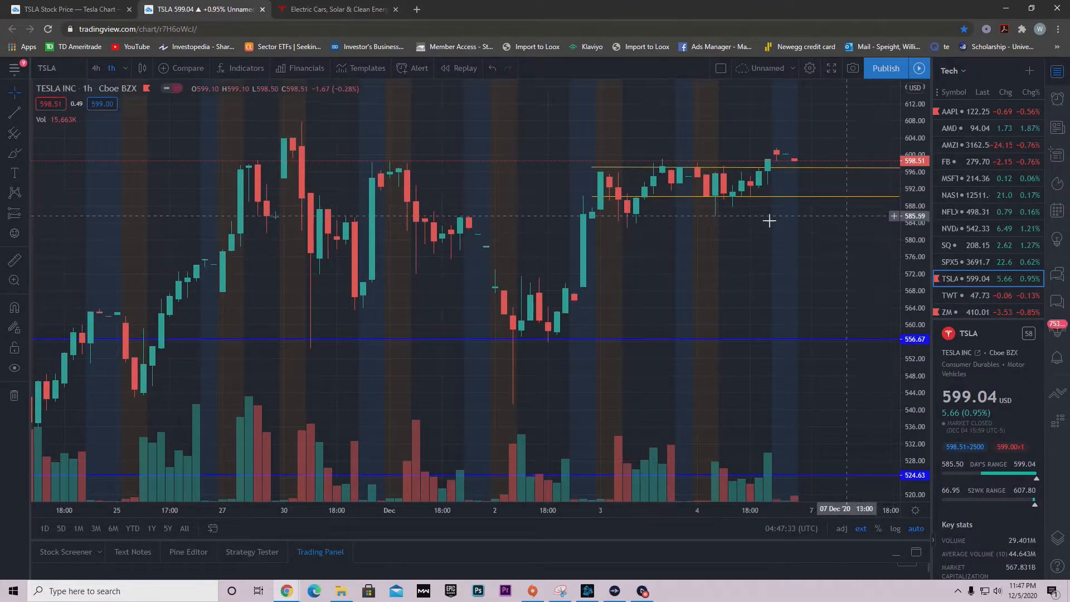
pyautogui.moveTo(742, 203)
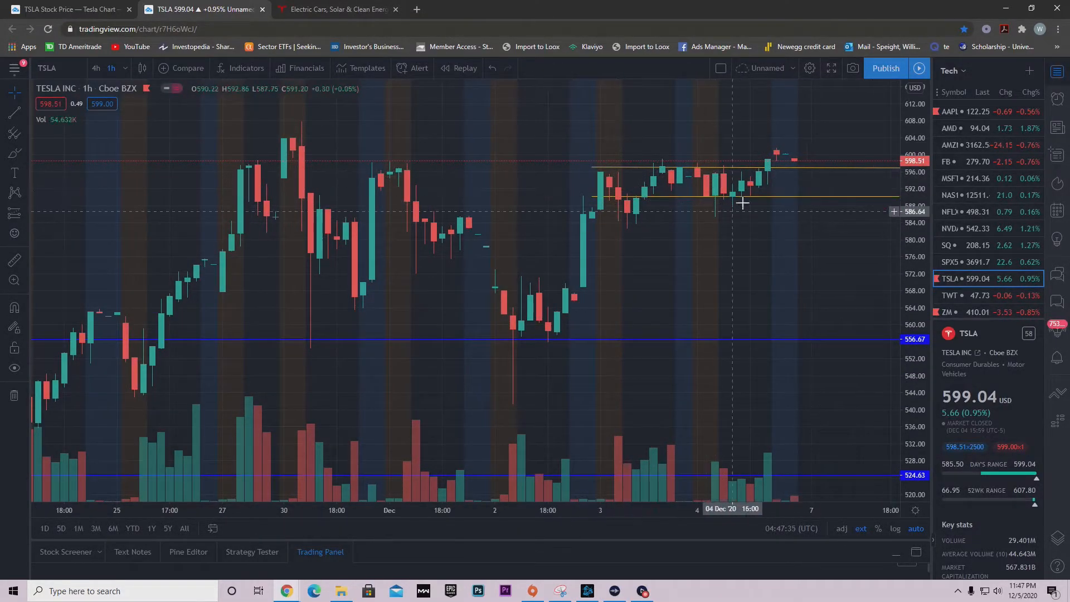
pyautogui.moveTo(831, 178)
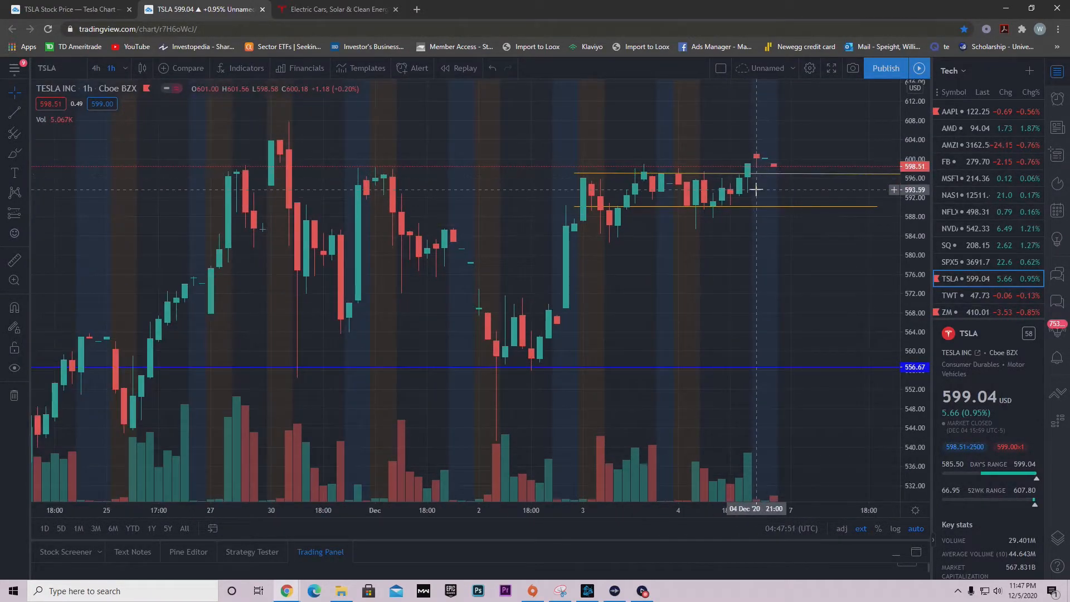
pyautogui.moveTo(740, 135)
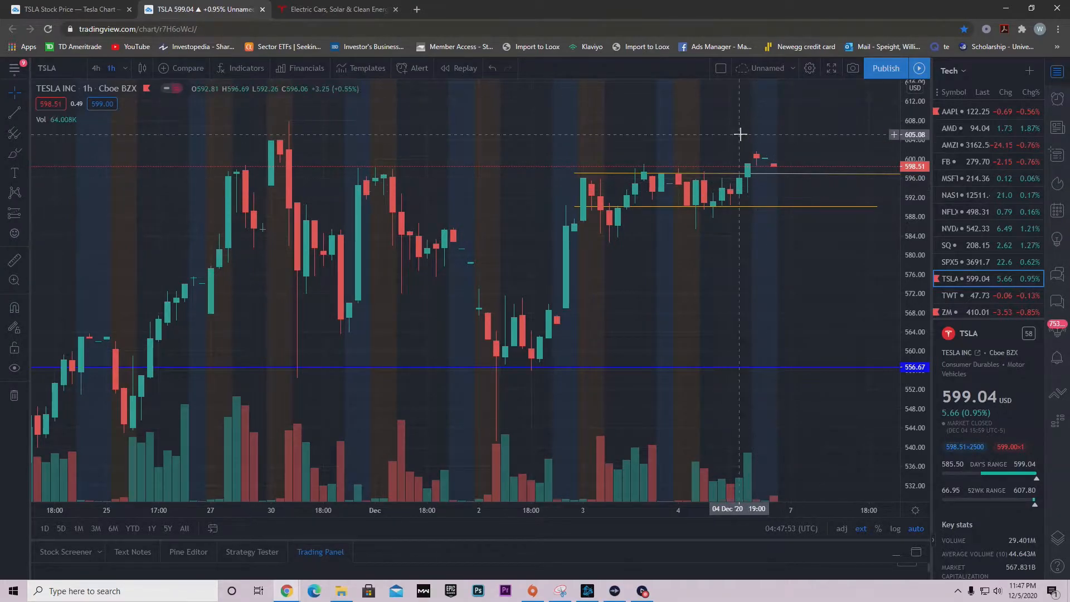
pyautogui.moveTo(799, 182)
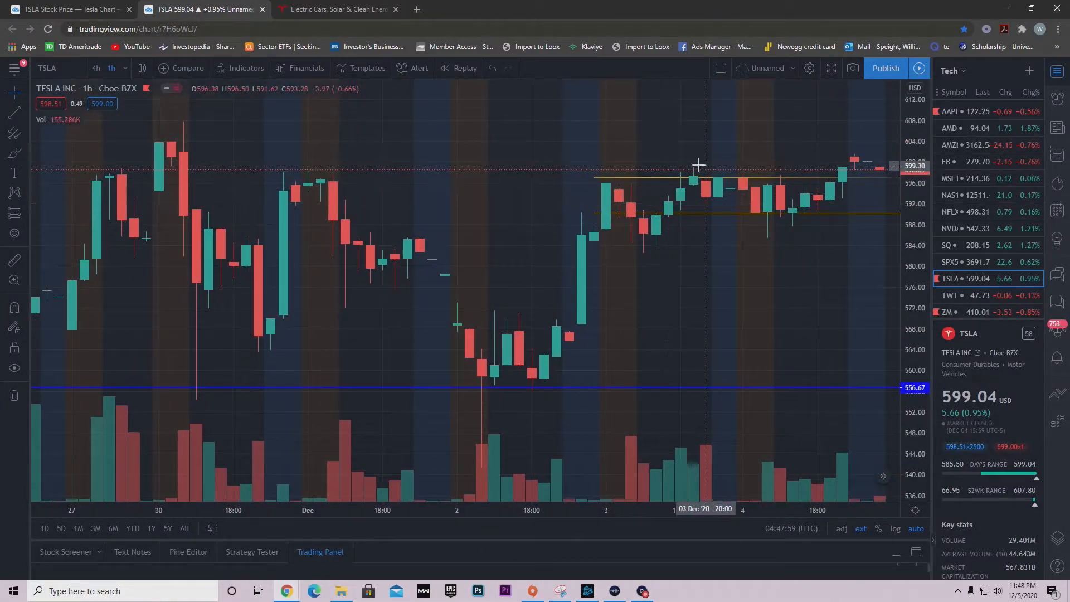
pyautogui.moveTo(817, 235)
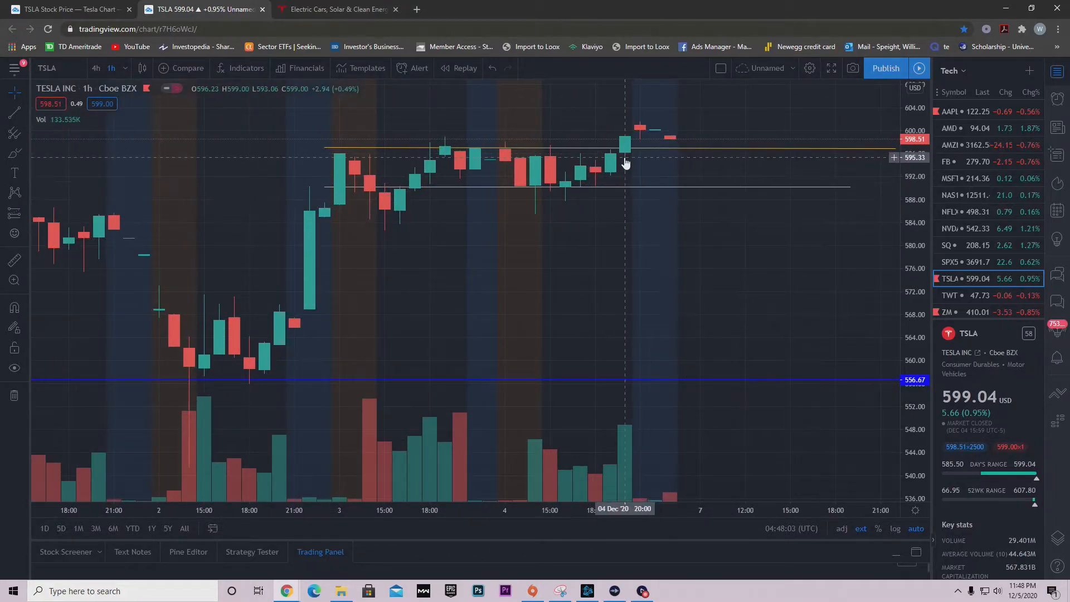
pyautogui.moveTo(580, 153)
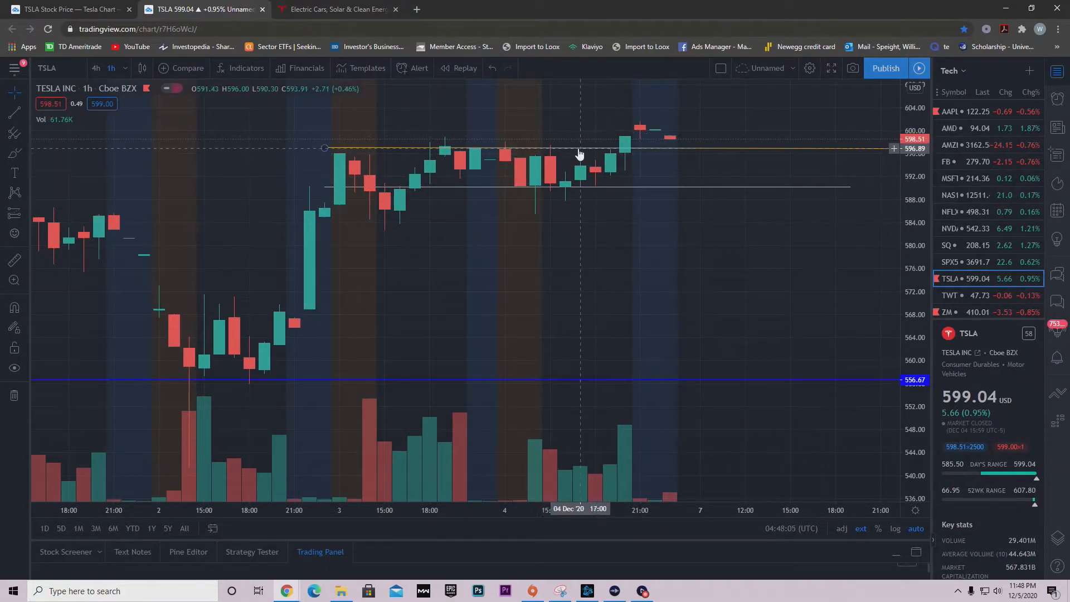
pyautogui.moveTo(671, 146)
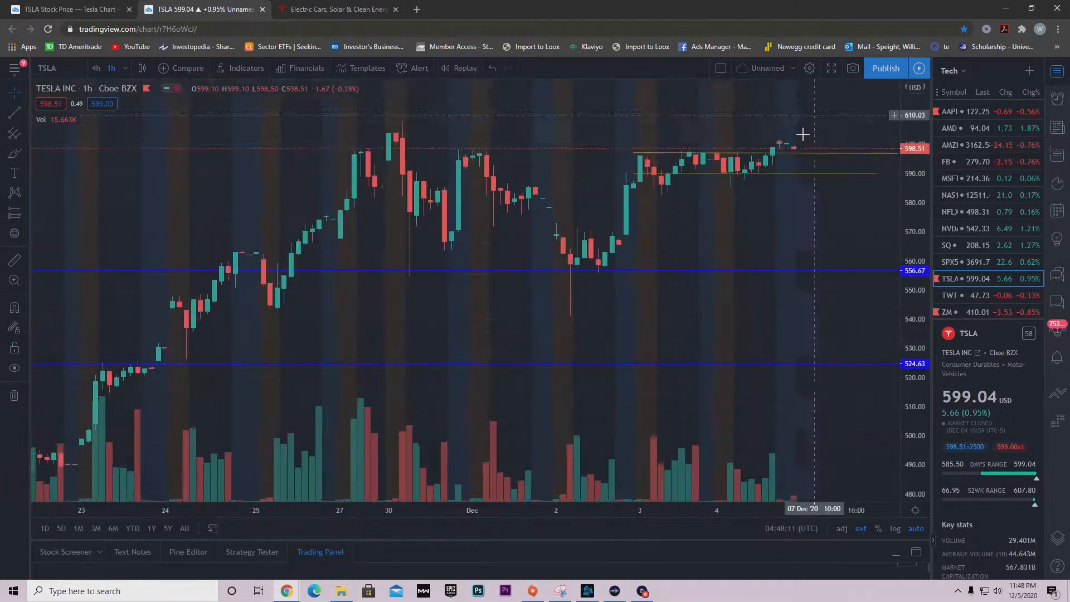
pyautogui.scroll(-3)
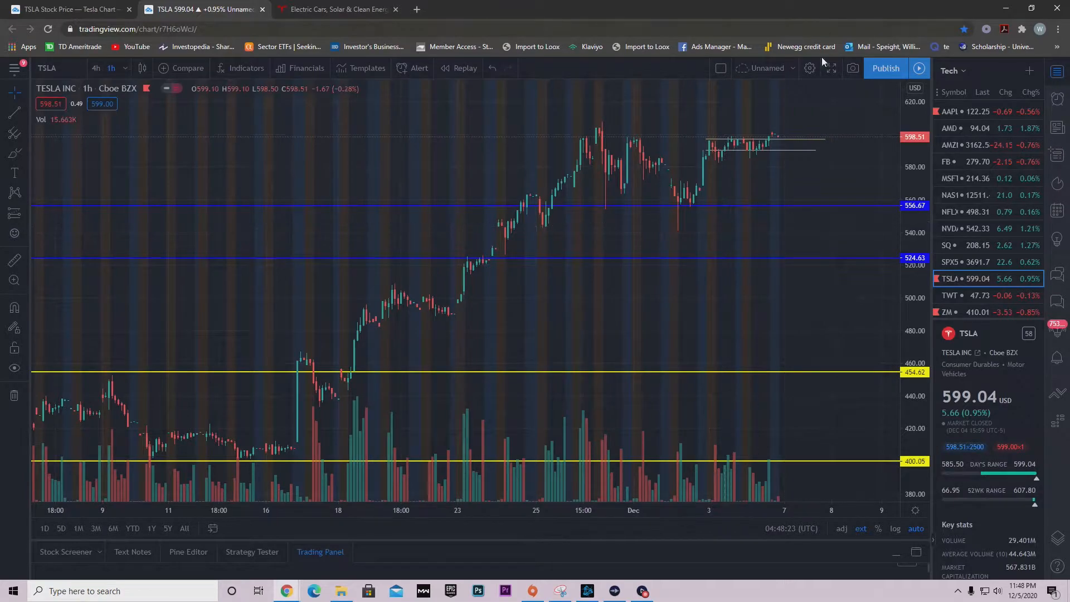
pyautogui.moveTo(690, 119)
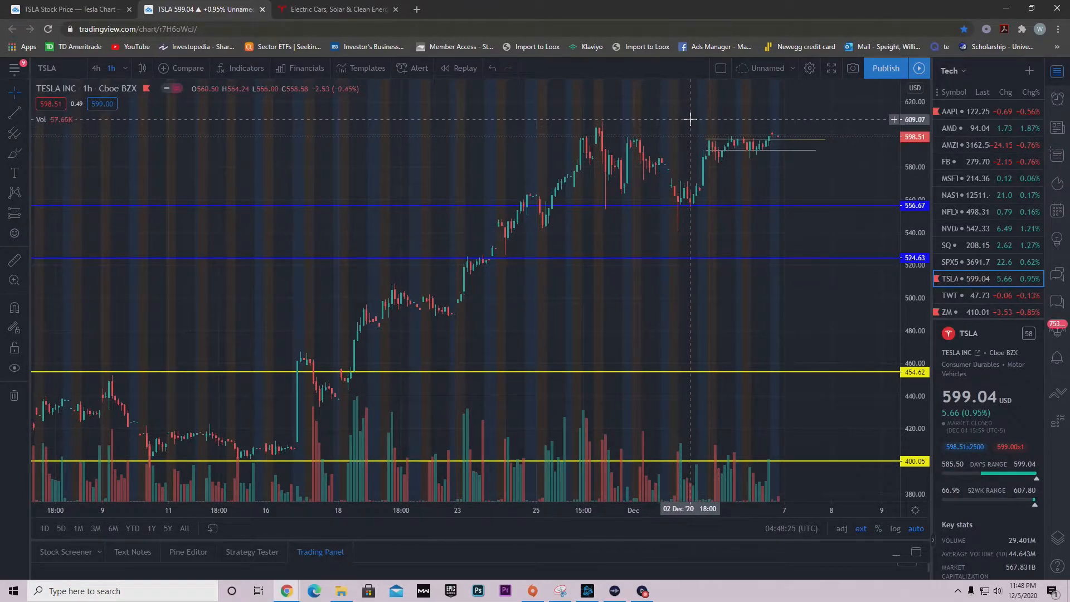
pyautogui.moveTo(701, 129)
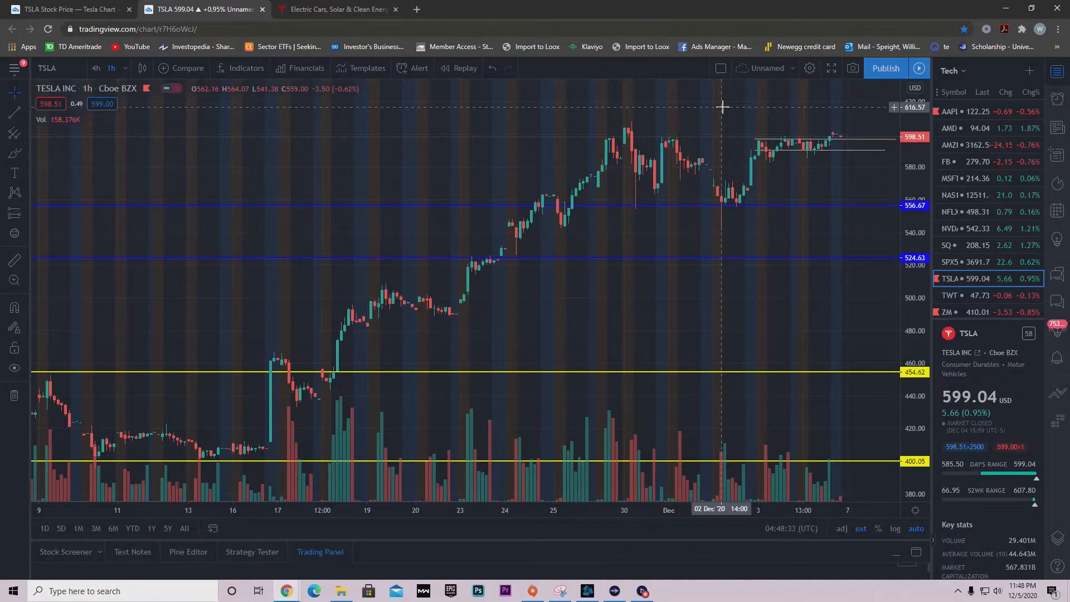
pyautogui.moveTo(716, 102)
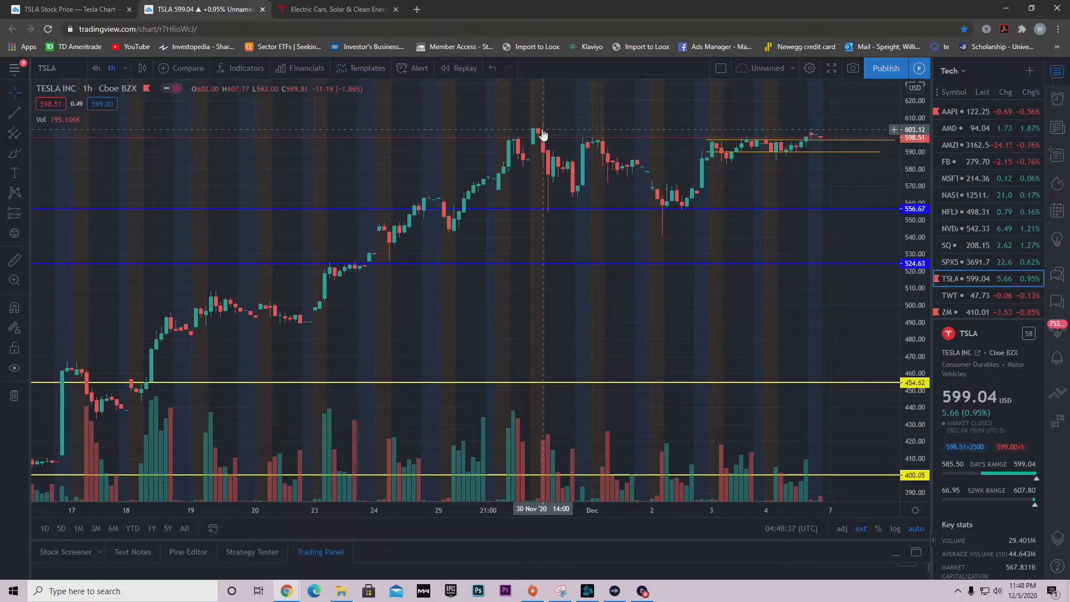
pyautogui.moveTo(534, 186)
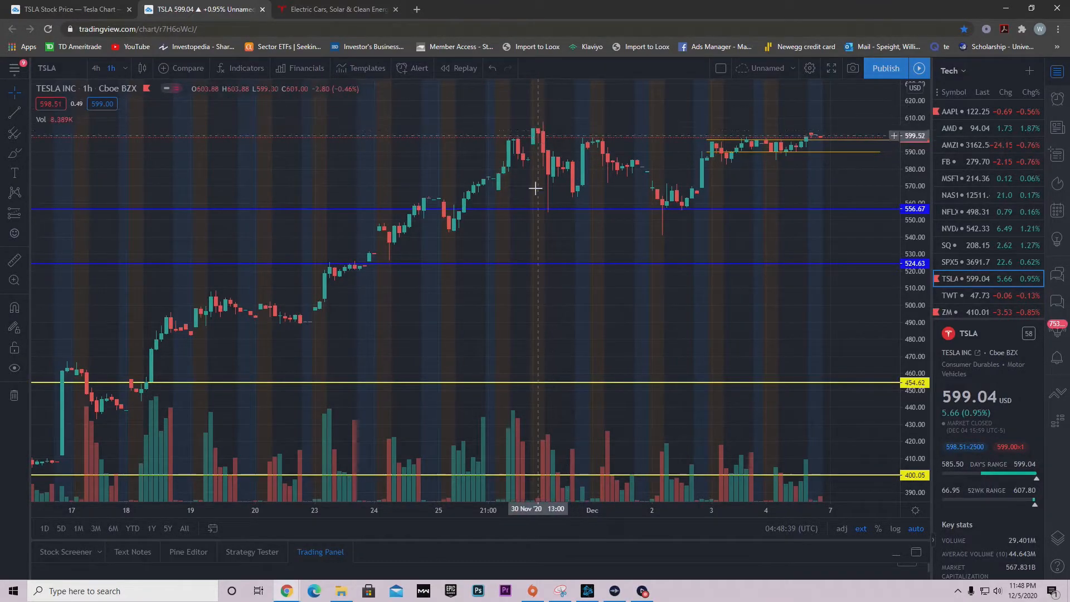
pyautogui.moveTo(640, 273)
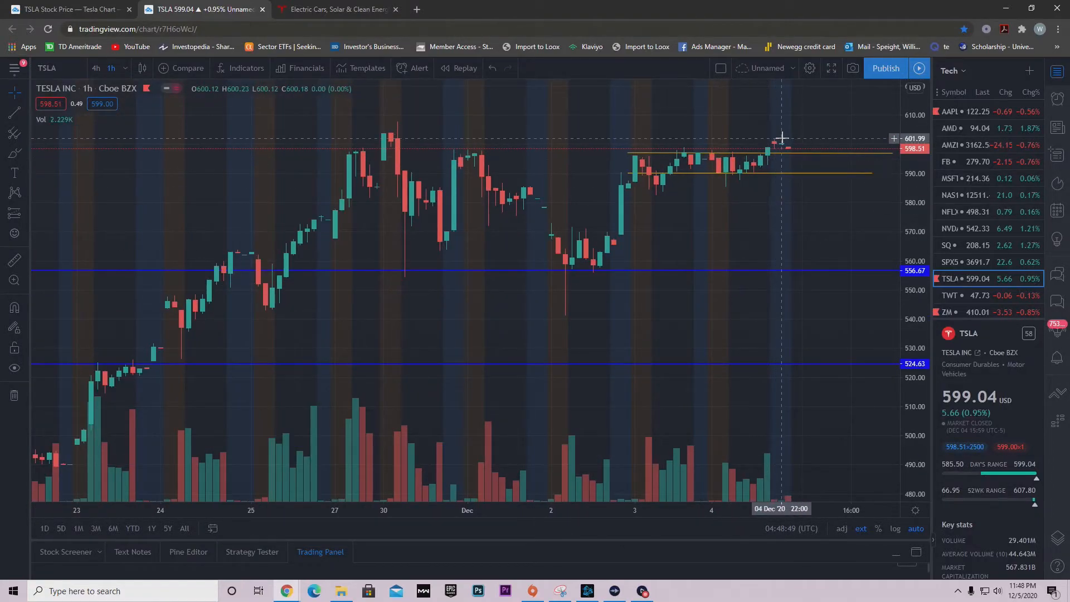
pyautogui.moveTo(774, 179)
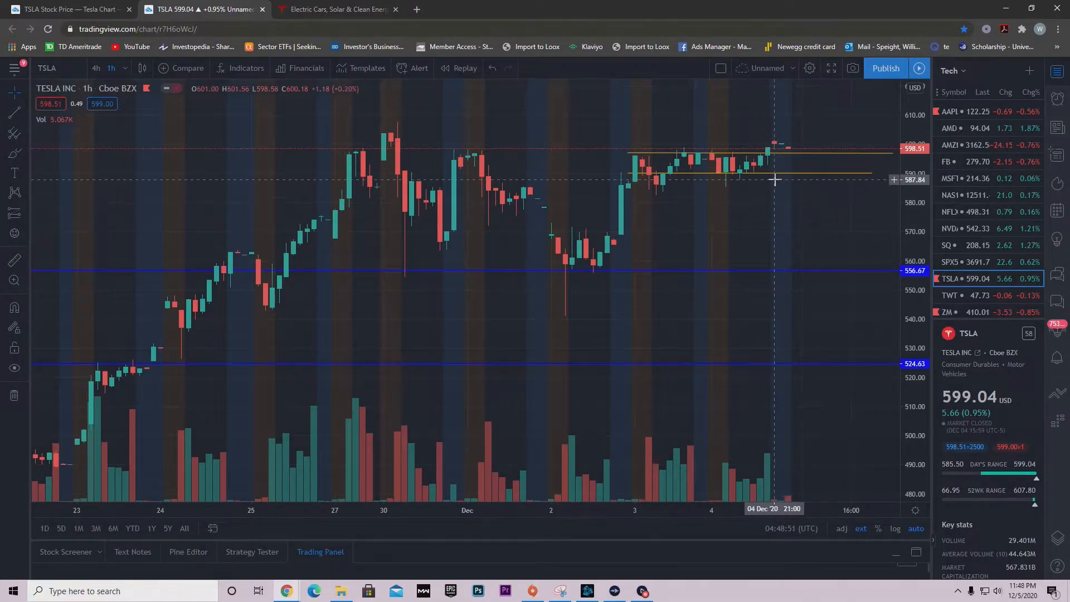
pyautogui.scroll(-3)
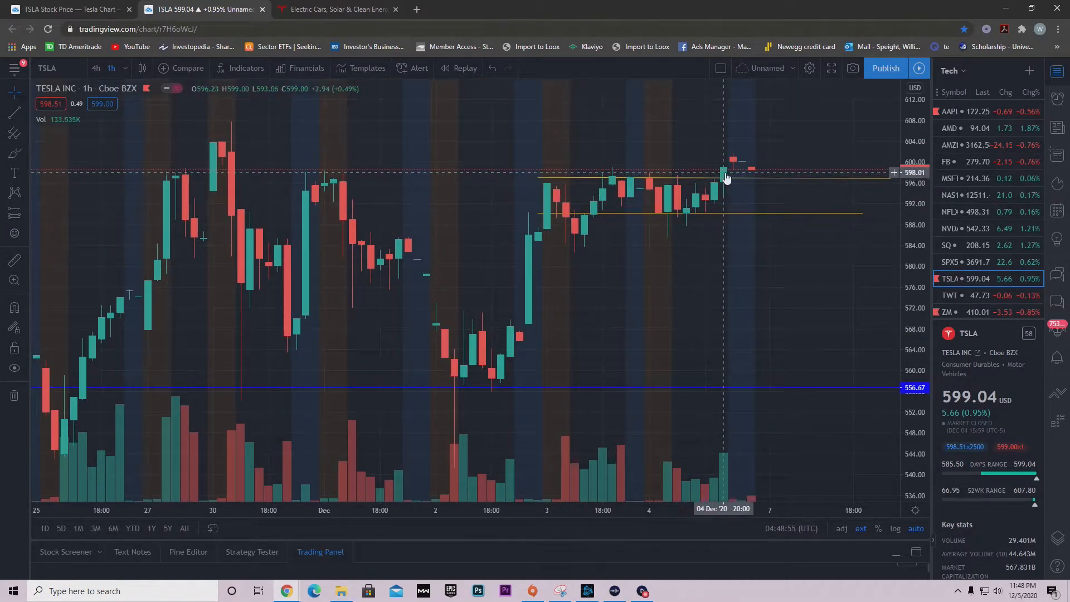
pyautogui.moveTo(222, 184)
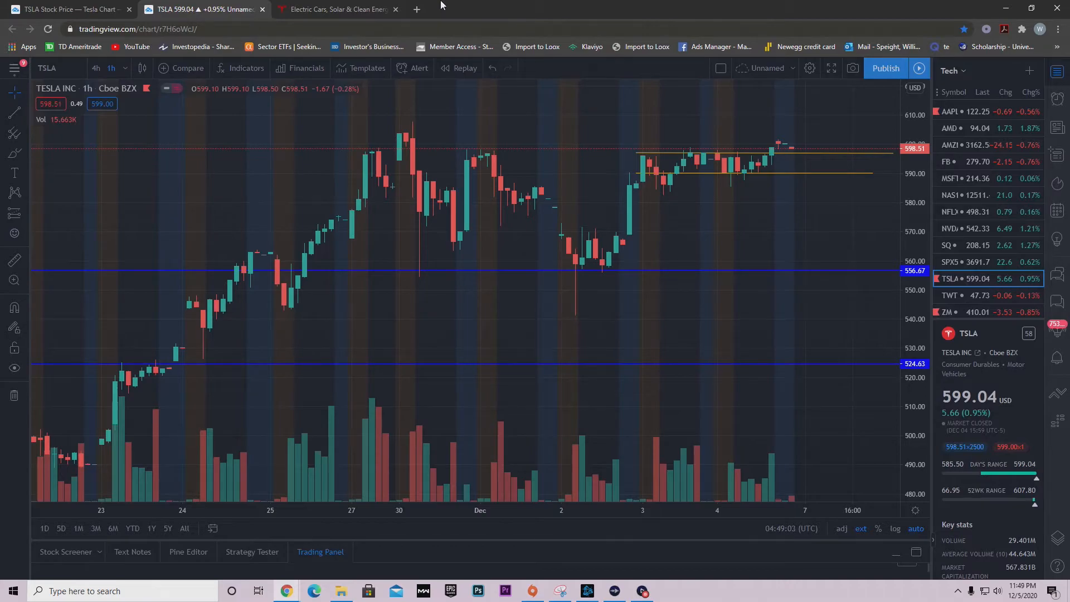
pyautogui.moveTo(690, 170)
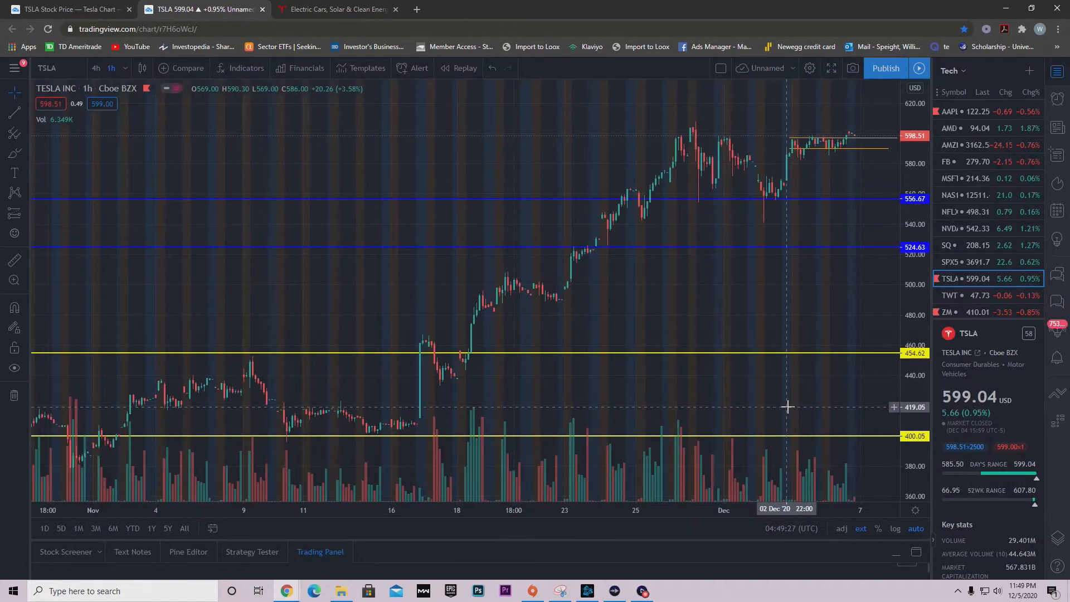
pyautogui.hscroll(-3)
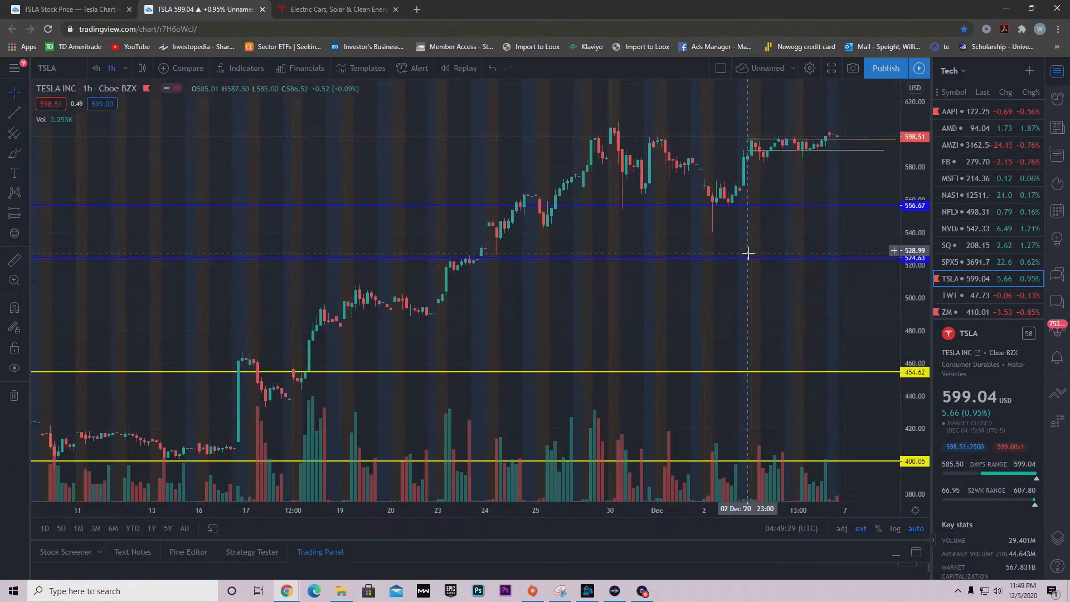
pyautogui.moveTo(746, 245)
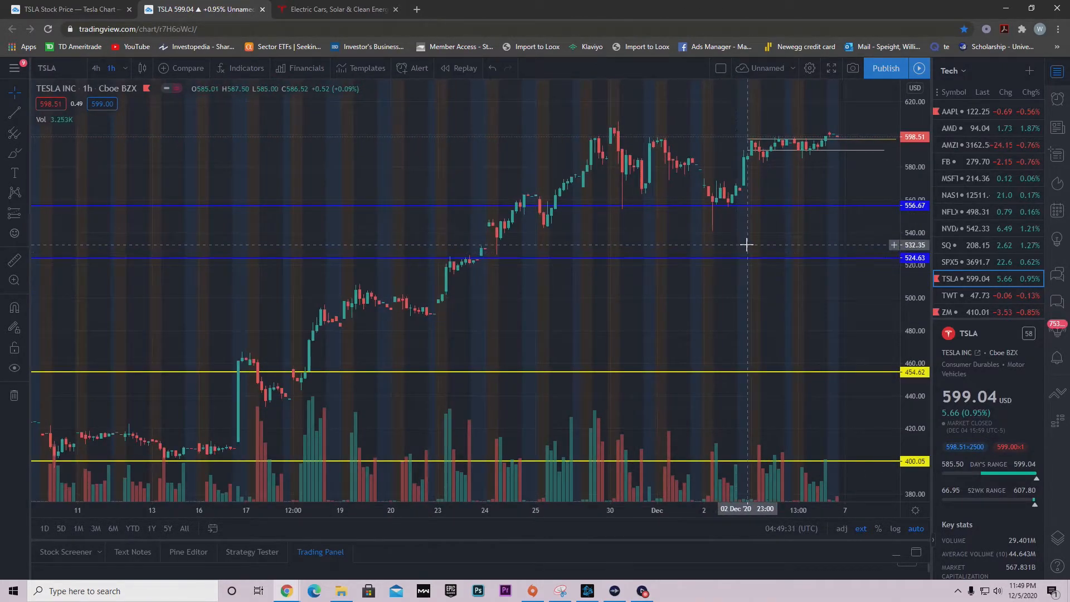
pyautogui.scroll(3)
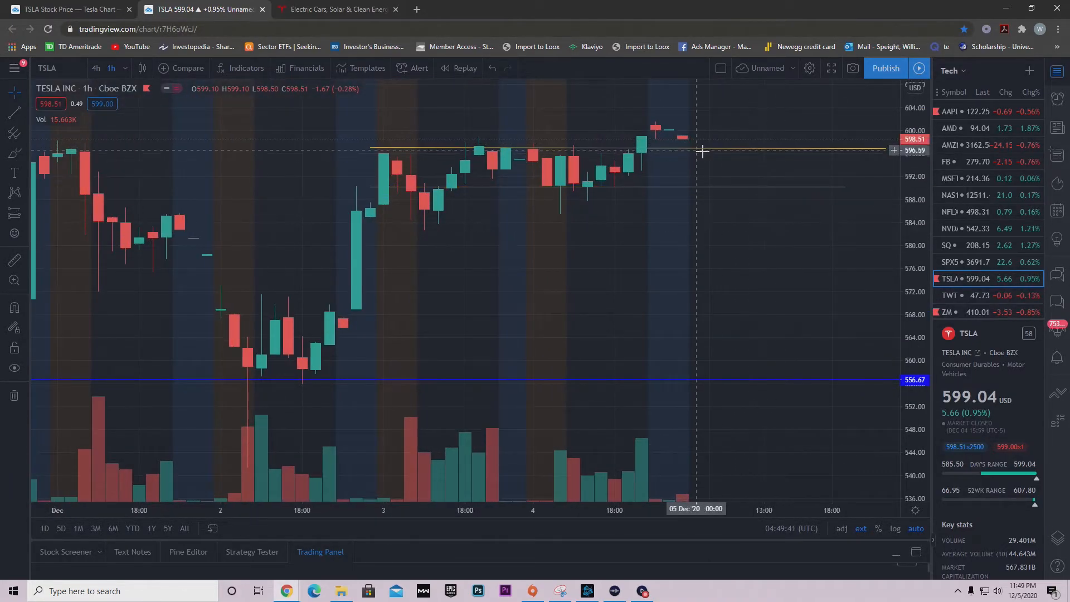
pyautogui.moveTo(739, 155)
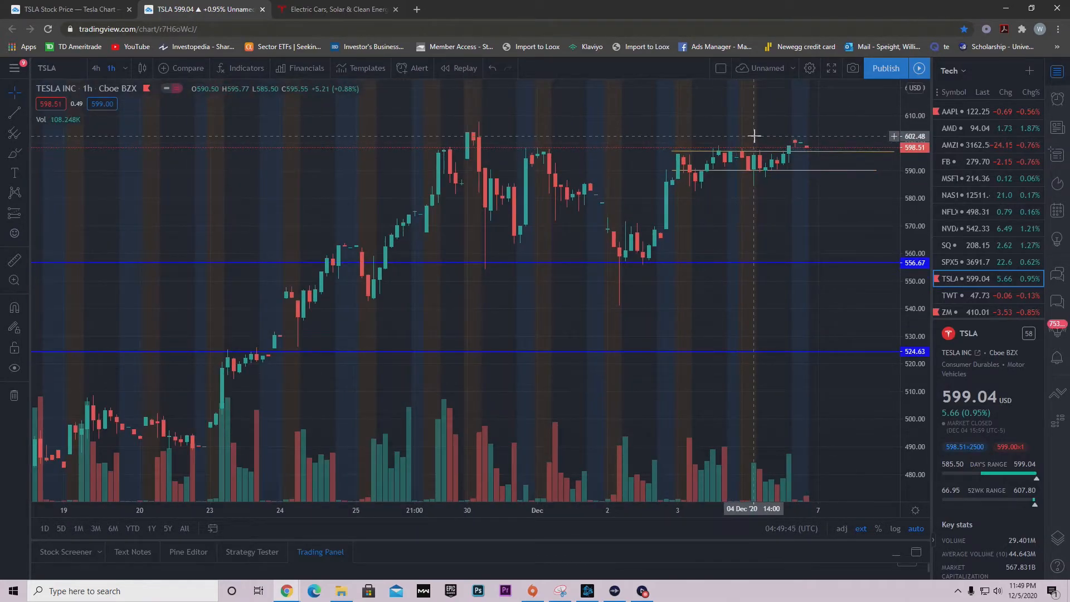
pyautogui.moveTo(769, 227)
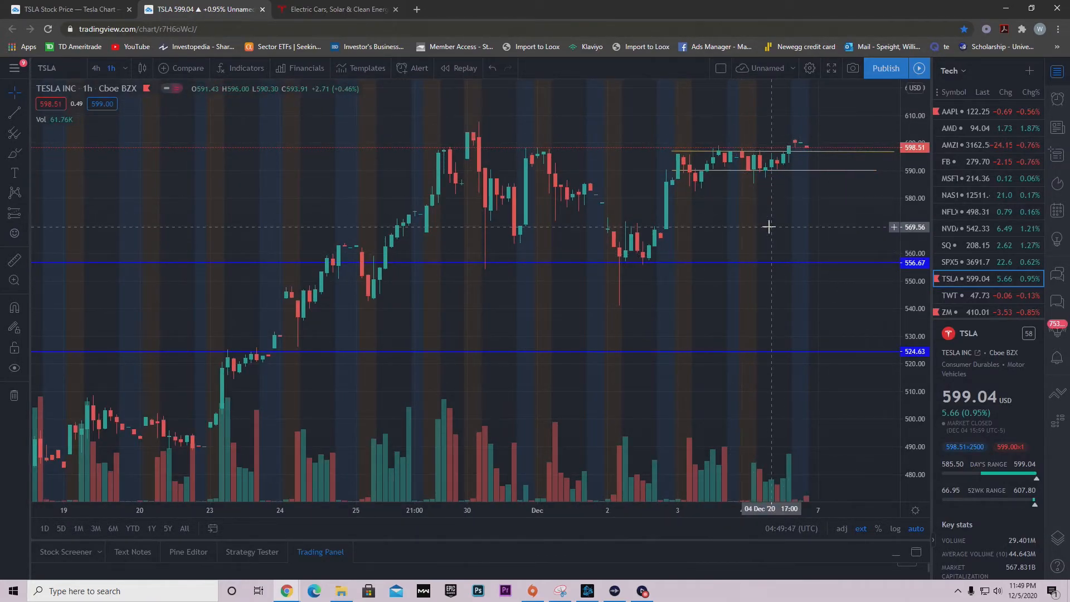
pyautogui.scroll(-3)
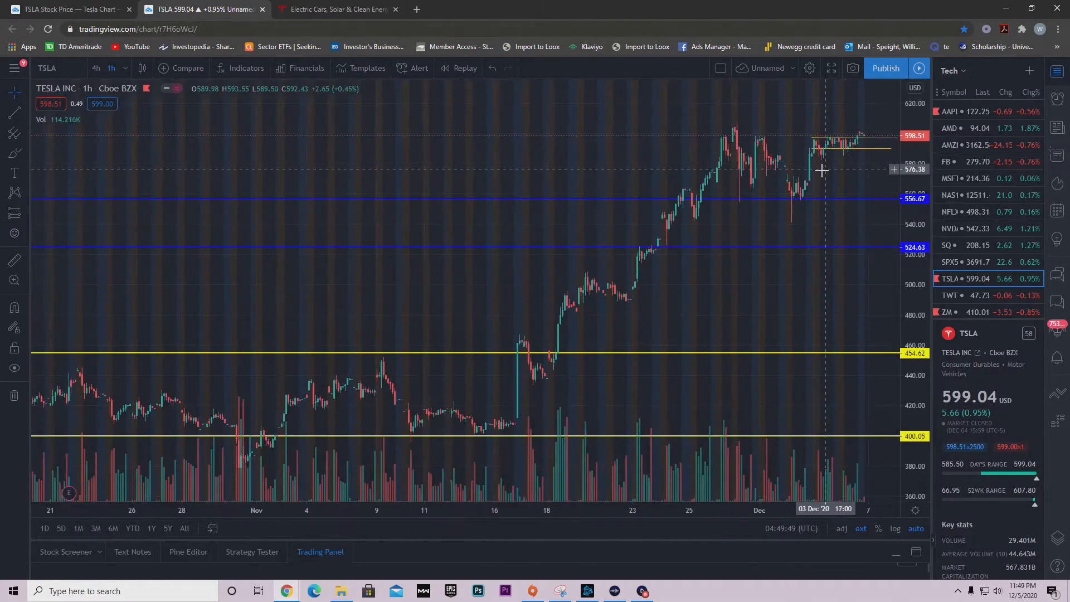
pyautogui.scroll(-3)
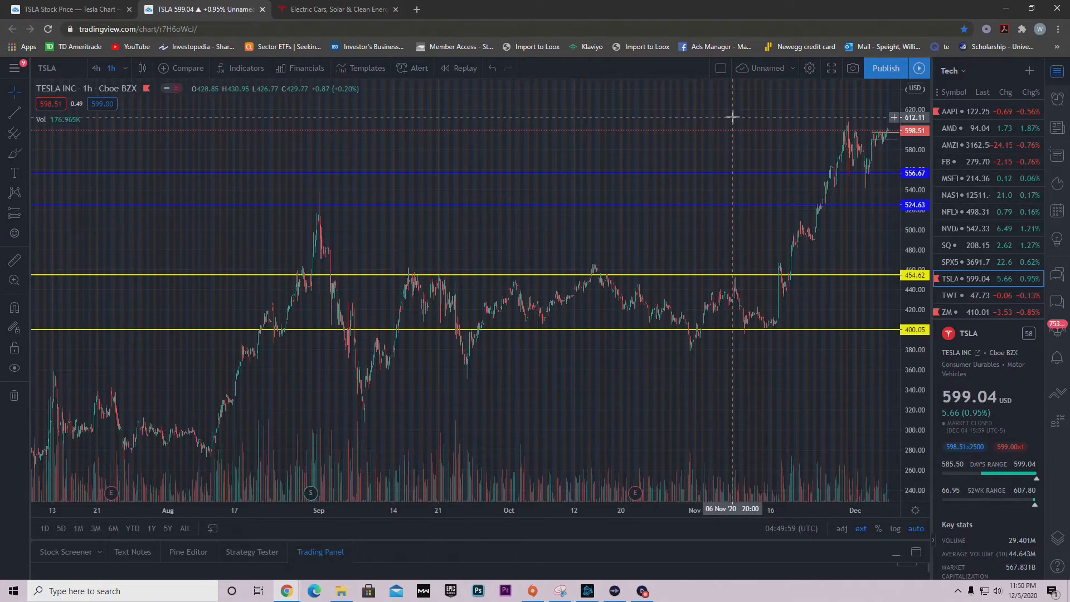
pyautogui.moveTo(745, 108)
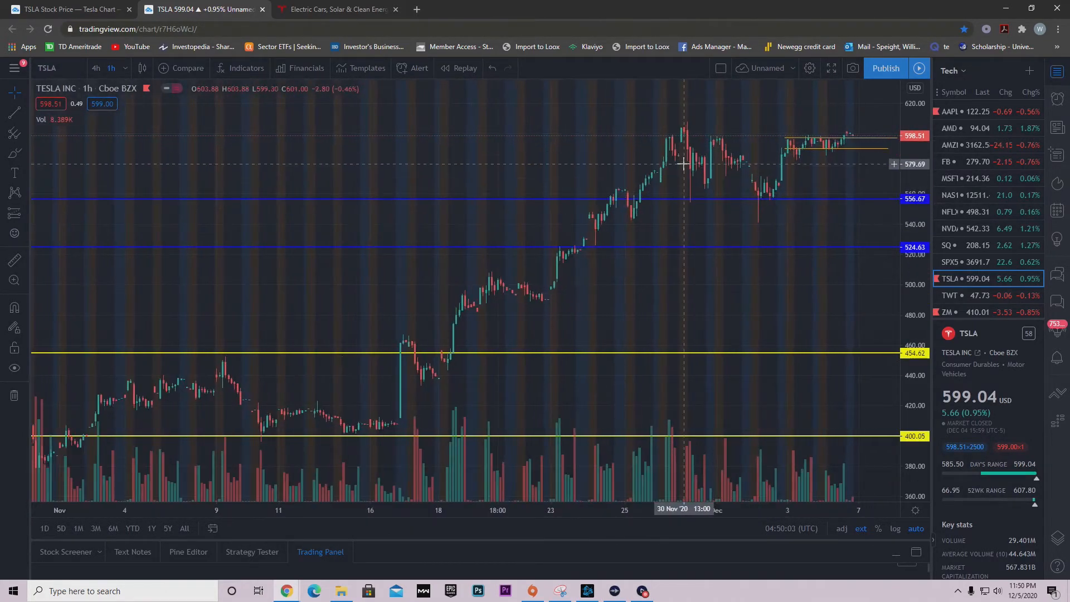
pyautogui.moveTo(697, 113)
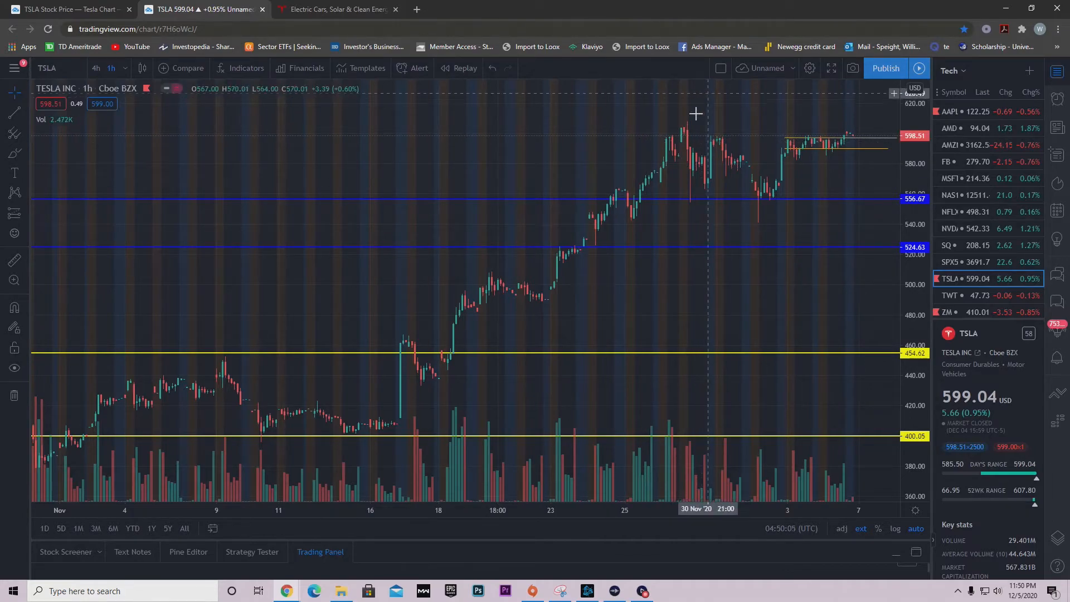
pyautogui.moveTo(819, 128)
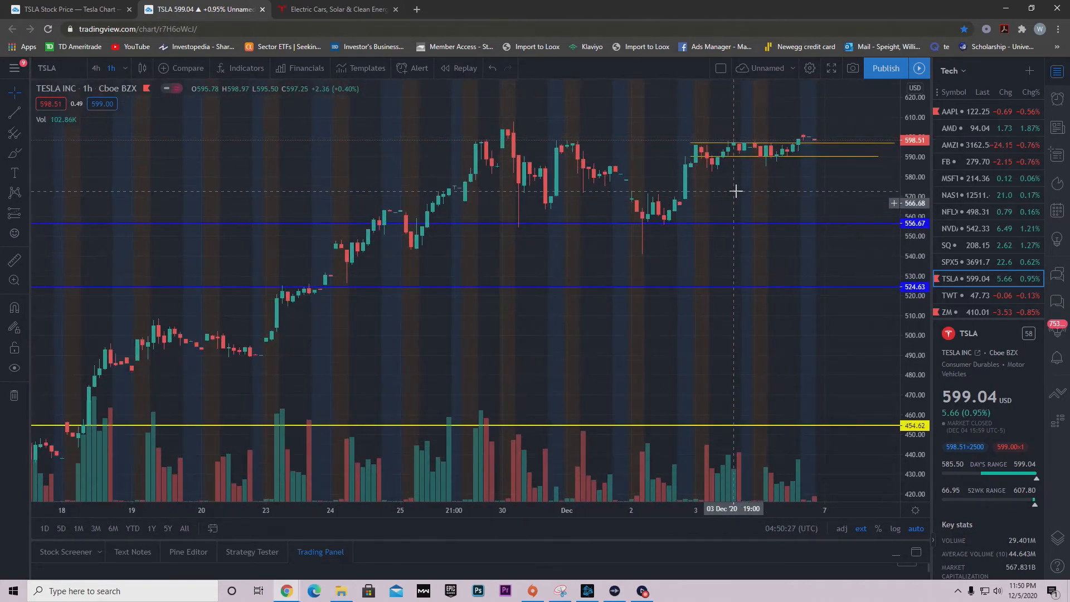
pyautogui.moveTo(831, 106)
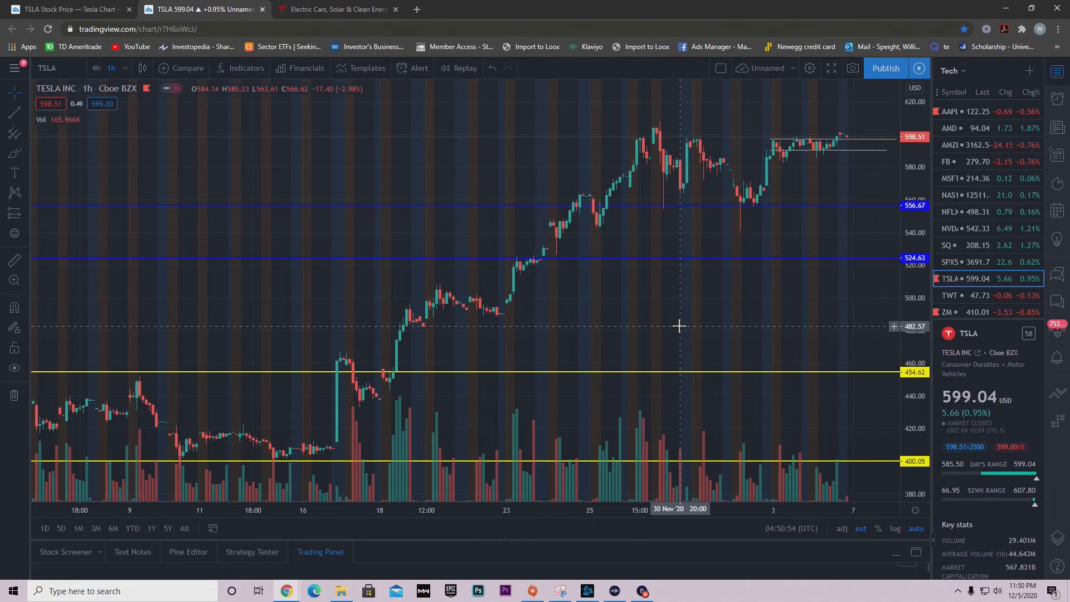
pyautogui.click(334, 9)
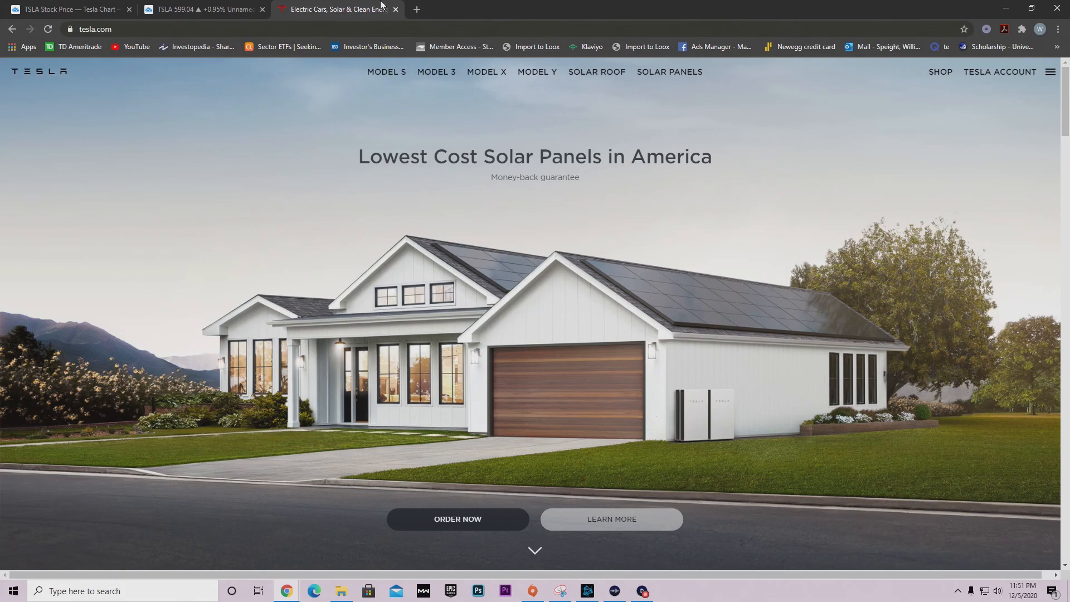
pyautogui.moveTo(214, 5)
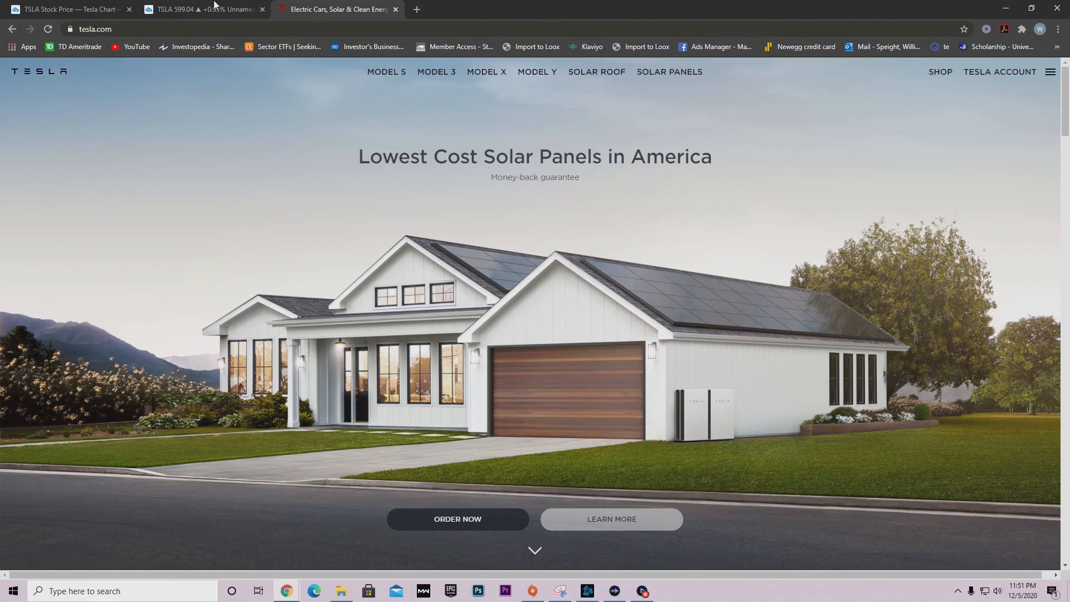
pyautogui.click(203, 9)
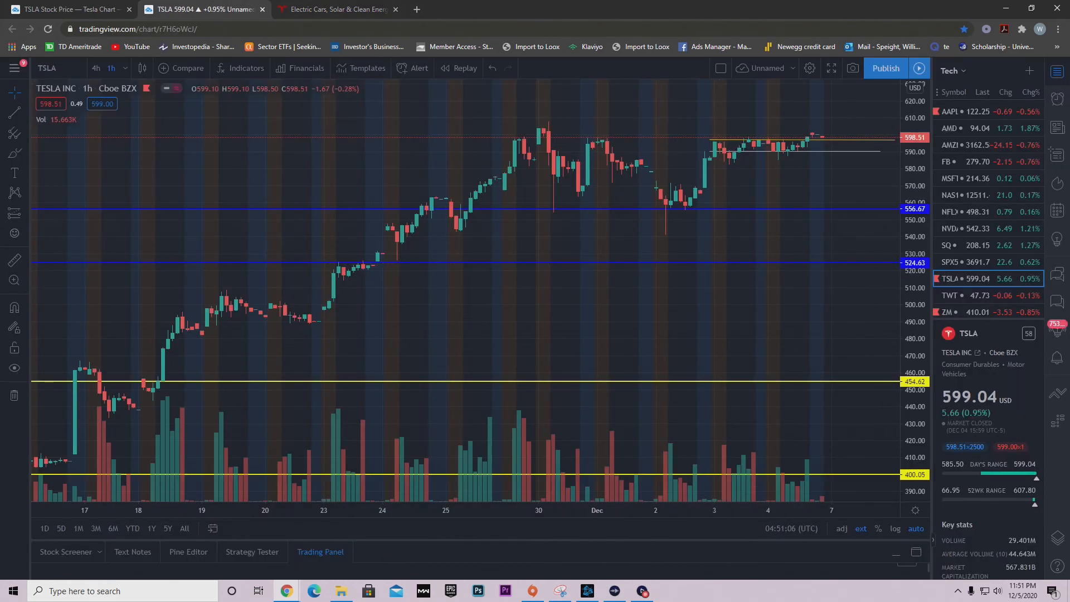